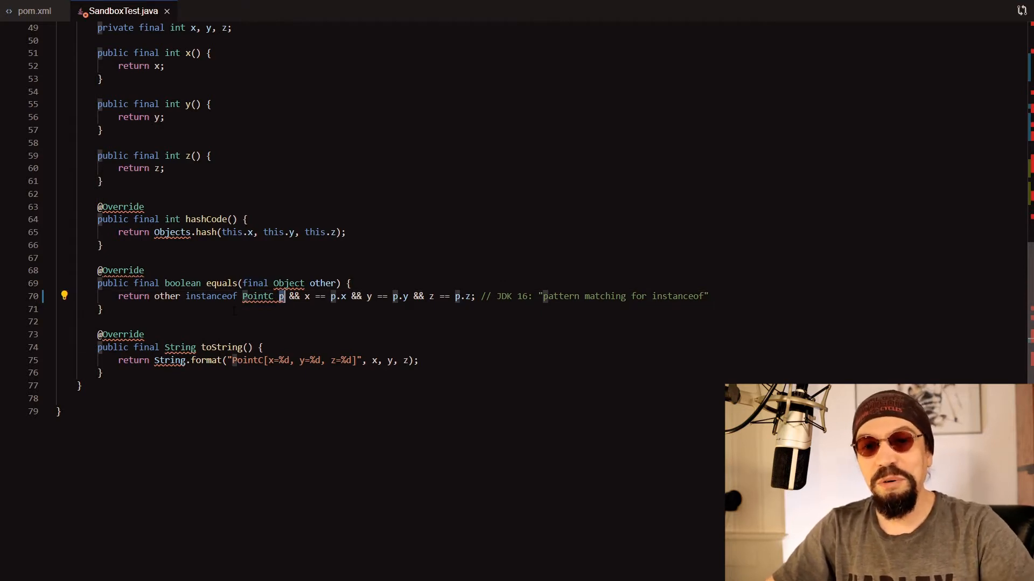
Highlight p and instanceof, then add an if (other instanceof PointC) block casting other to PointC p
double_click(290, 296)
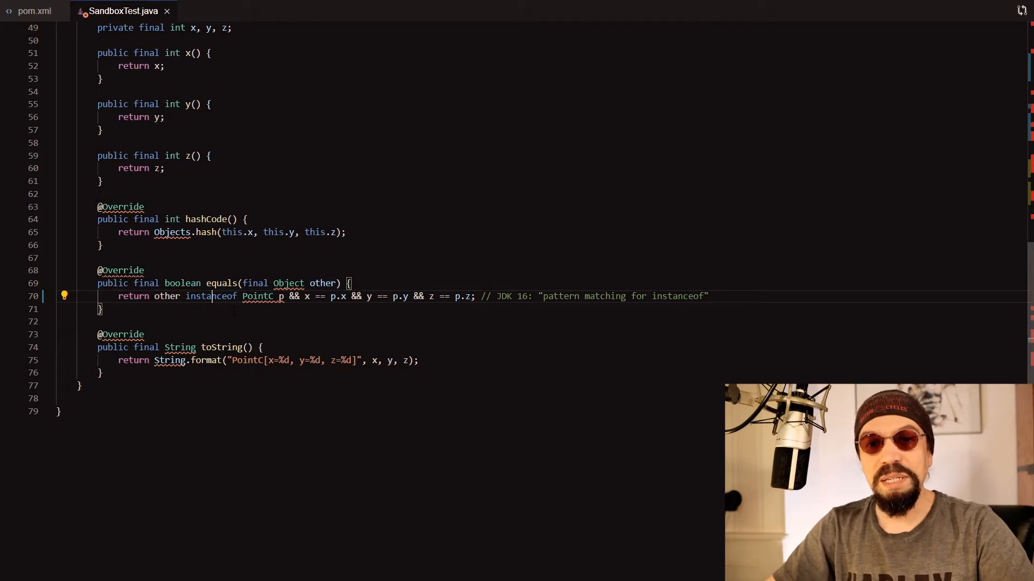
double_click(258, 296)
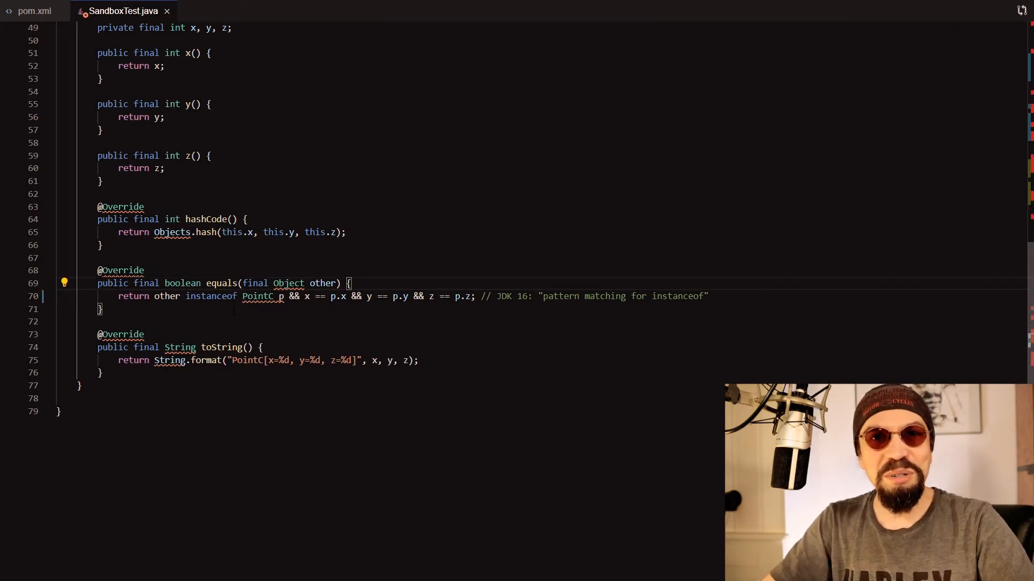
key("enter")
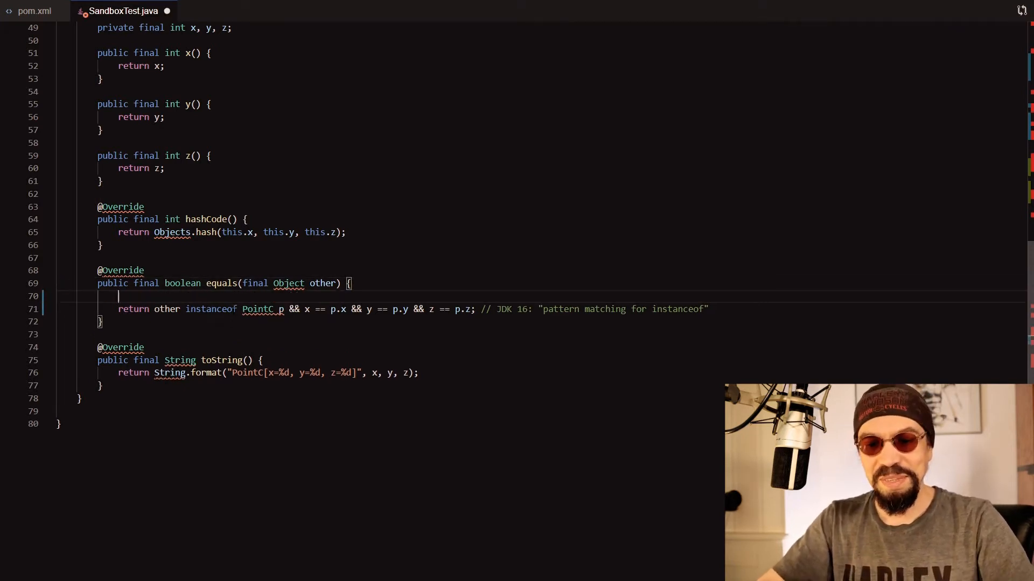
type("if (other instanceof")
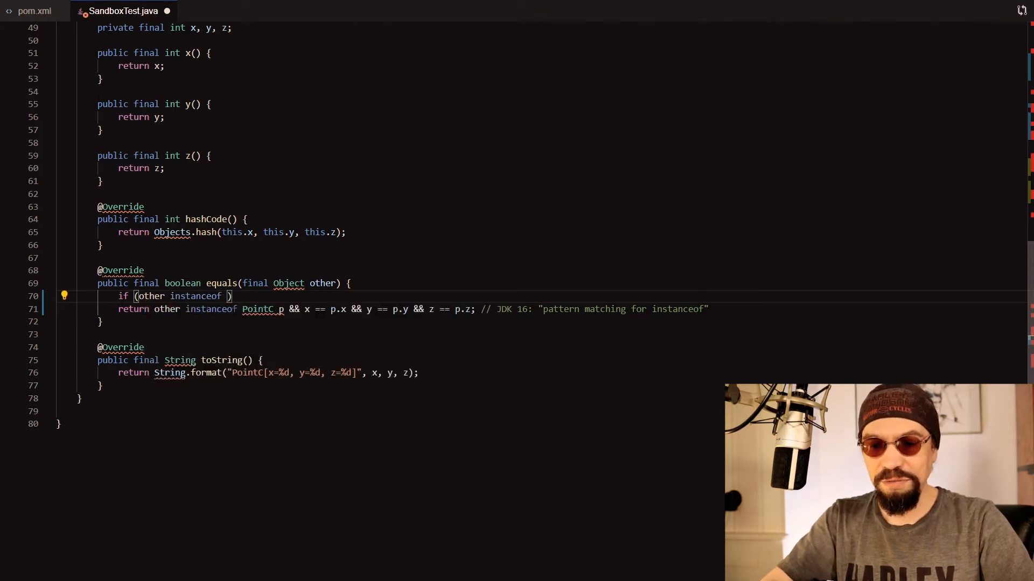
type("PointC")
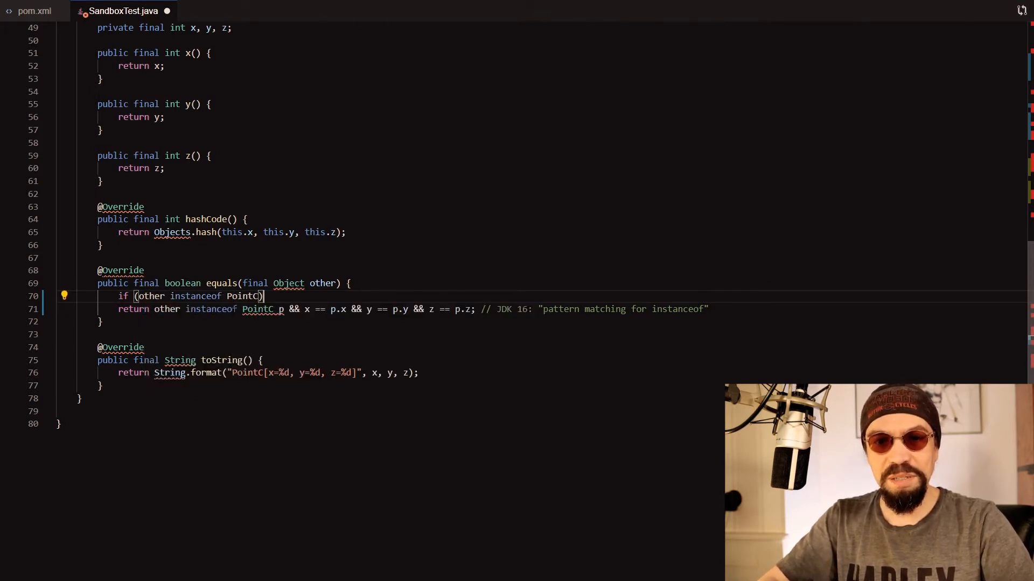
type("{")
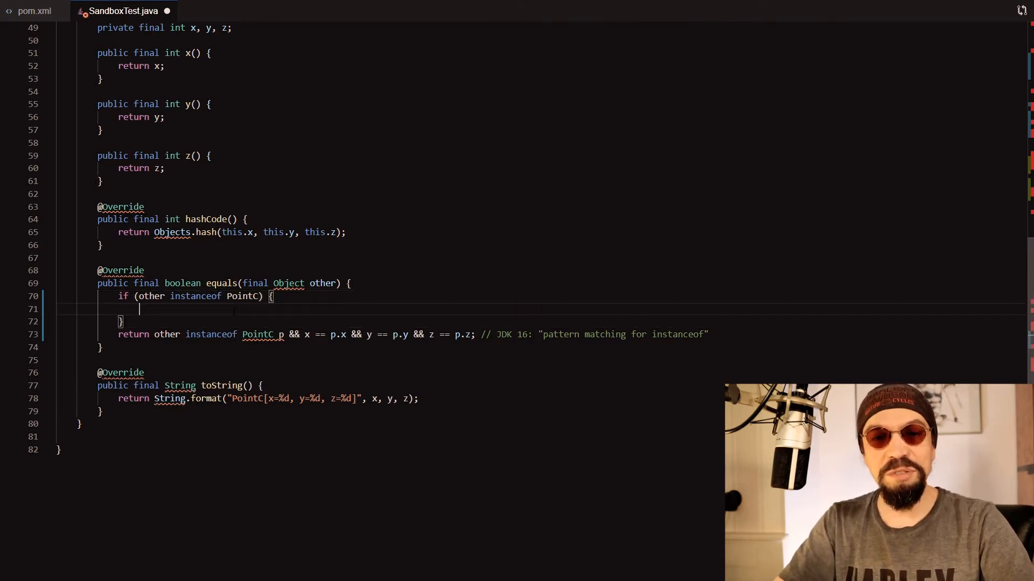
type("PointC")
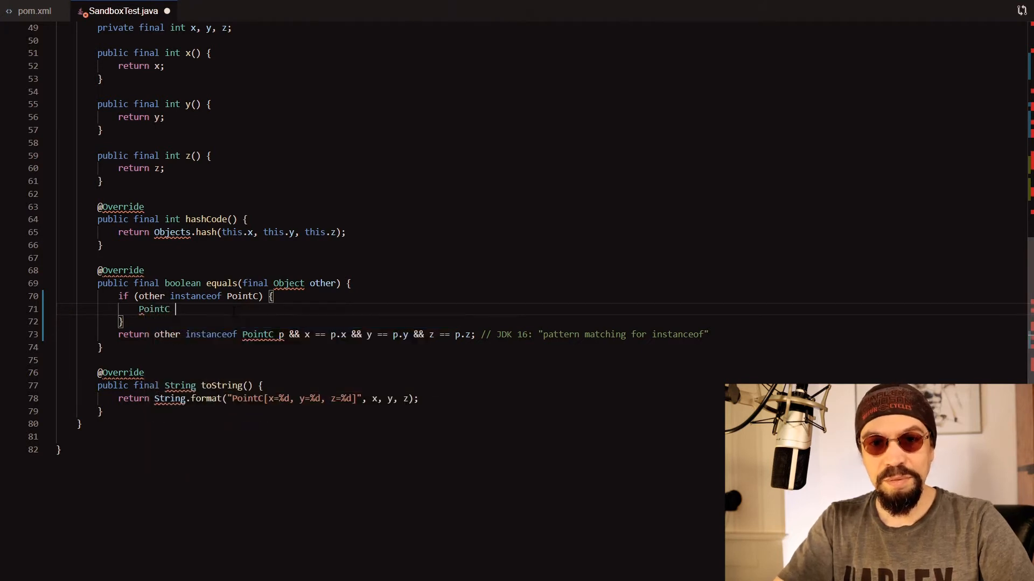
type("p =")
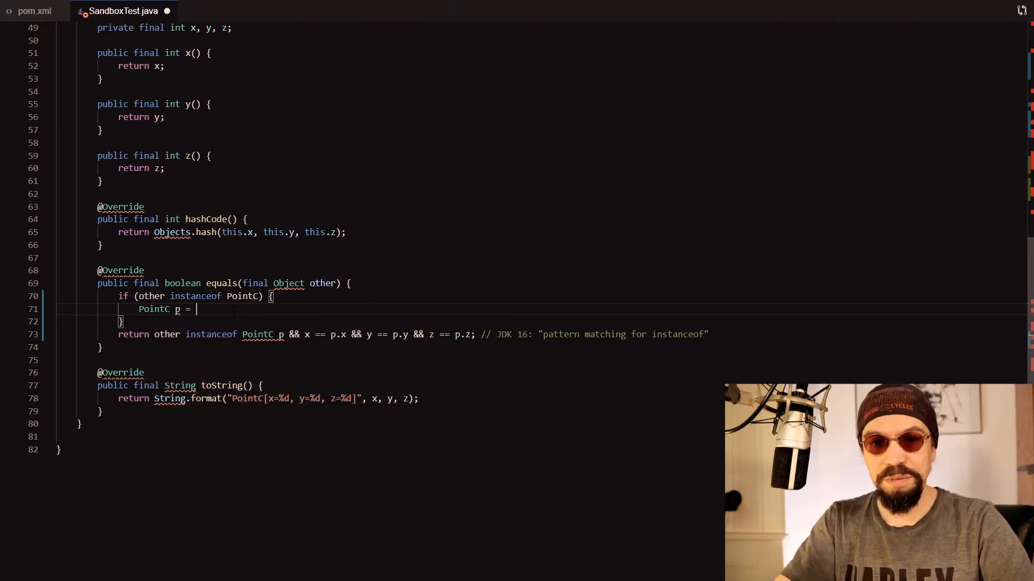
type("(PointC) other;")
type("return")
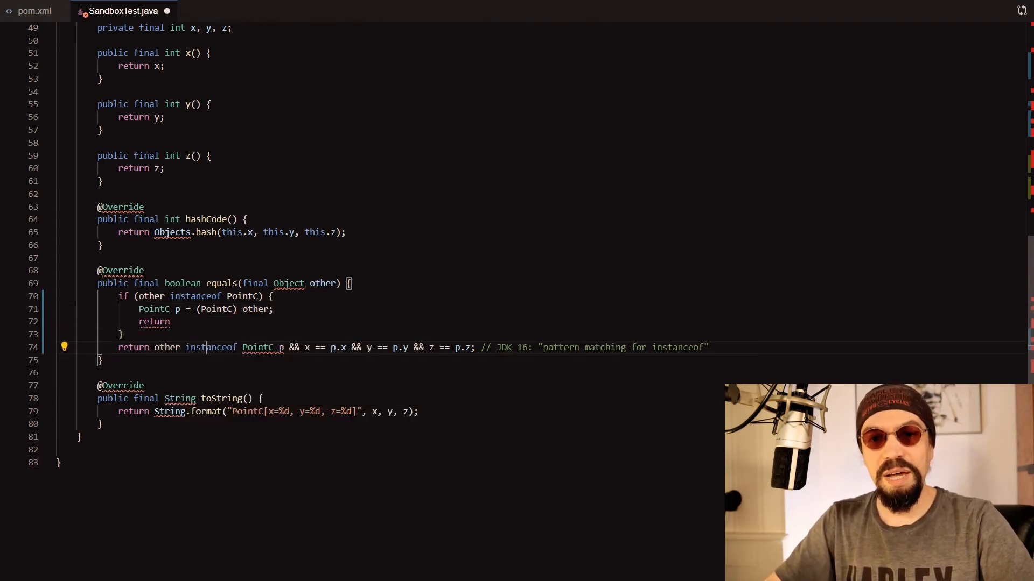
Finish return x == p.x && y == p.y && z == p.z, add return false, then undo these edits
left_click_drag(304, 347, 377, 347)
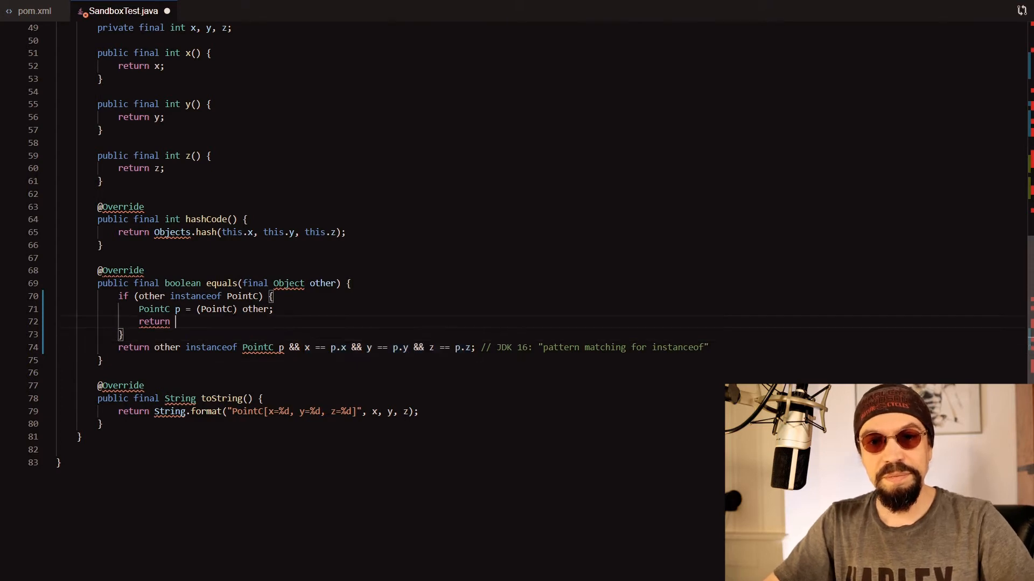
type("x == p.x && y == p.y && z == p.z")
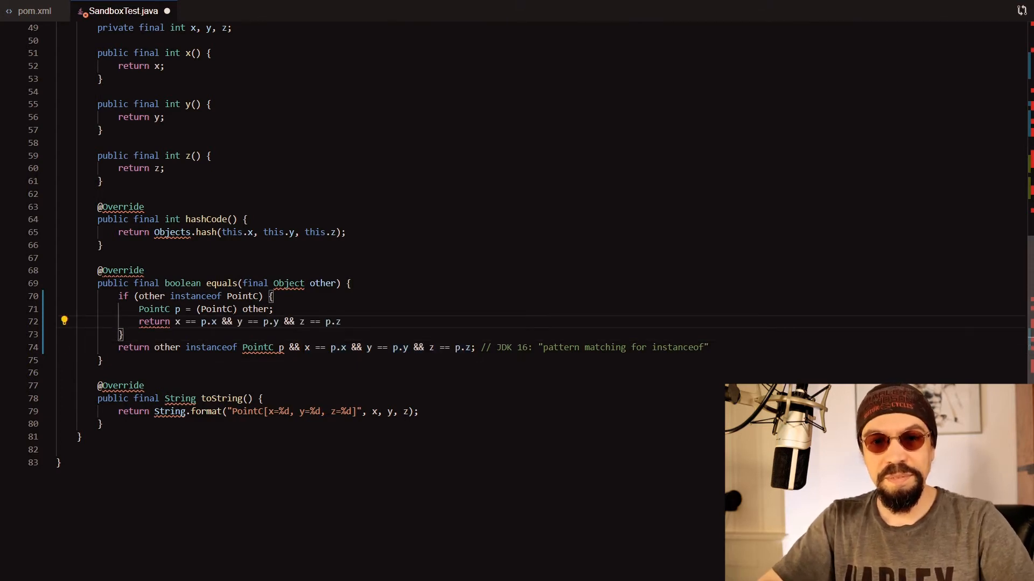
type("return f")
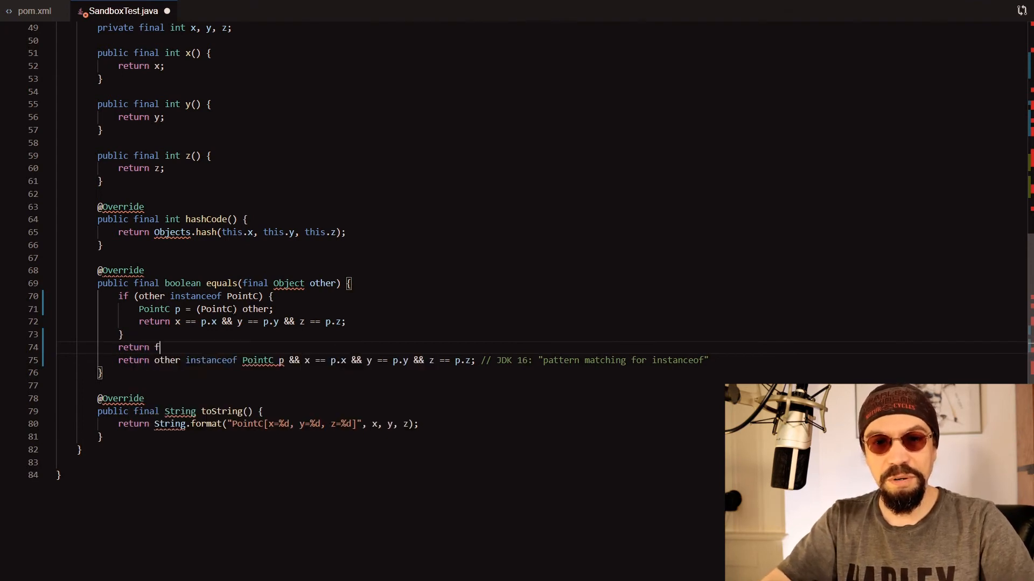
type("alse;")
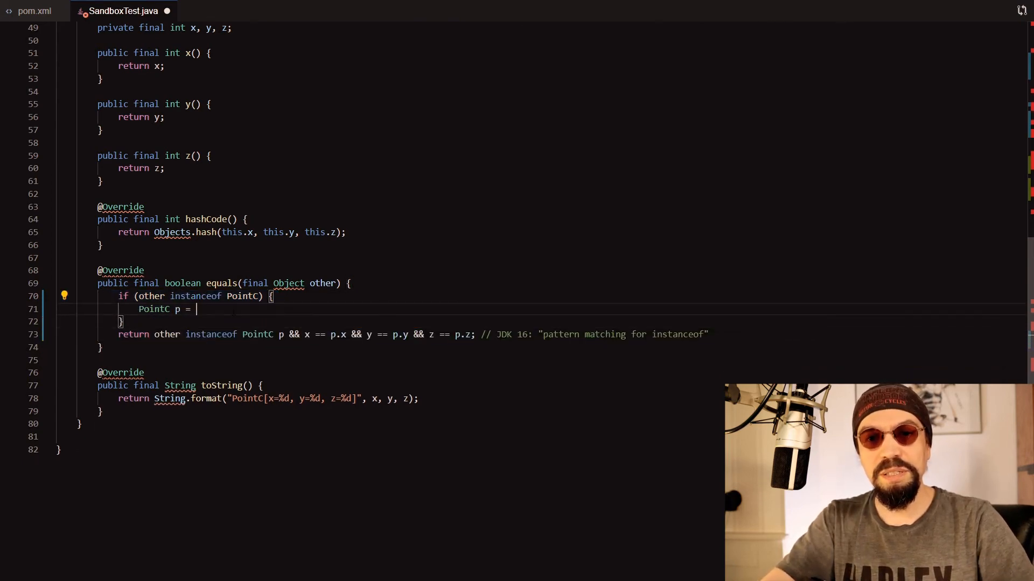
key("Backspace")
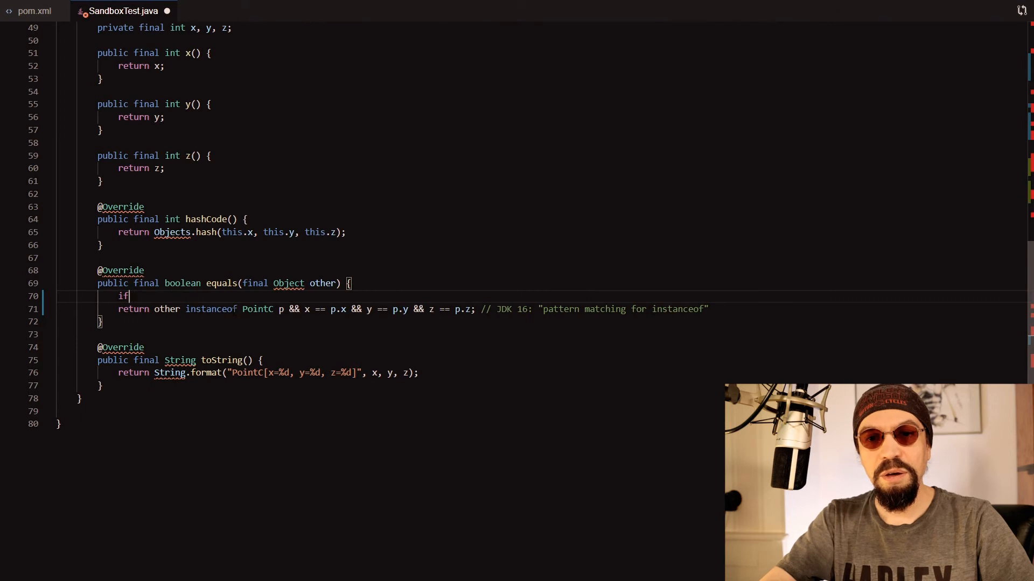